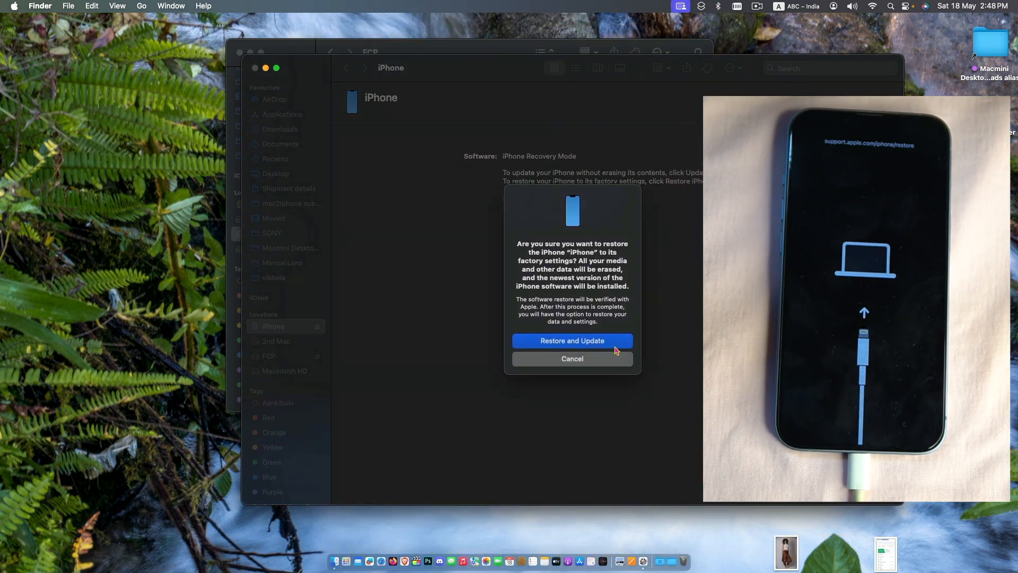
# Confirm Restore and Update, then return to the iPhone's page showing the Activation Lock sign-in.
pyautogui.click(571, 340)
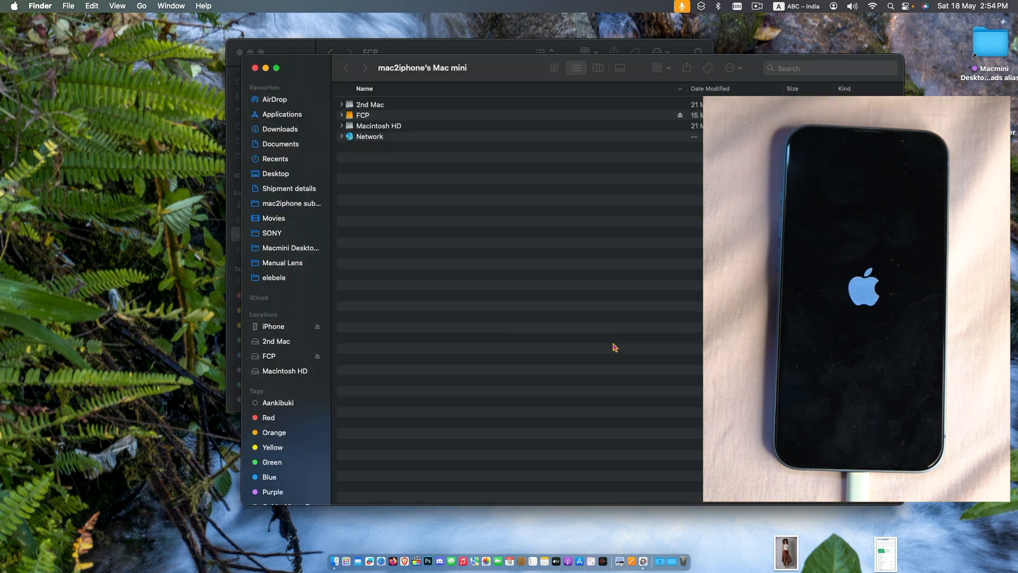
pyautogui.click(273, 326)
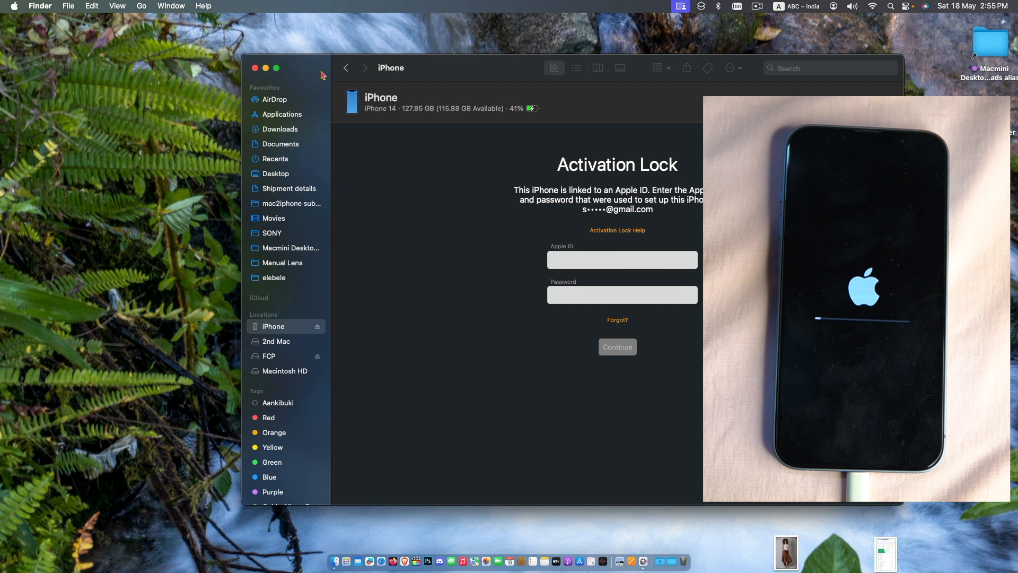